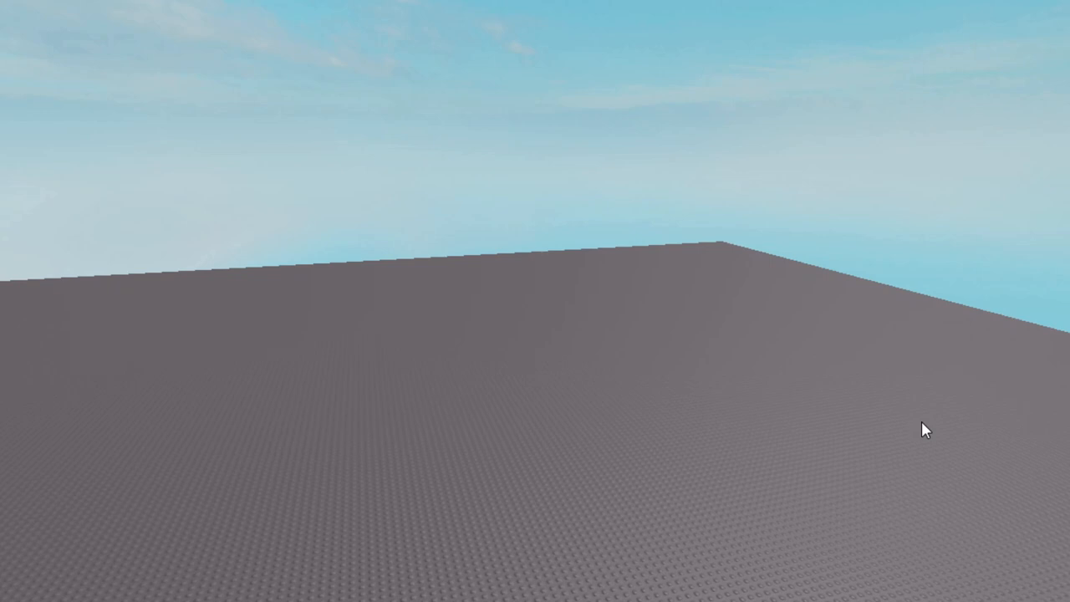
mouse_move(927, 427)
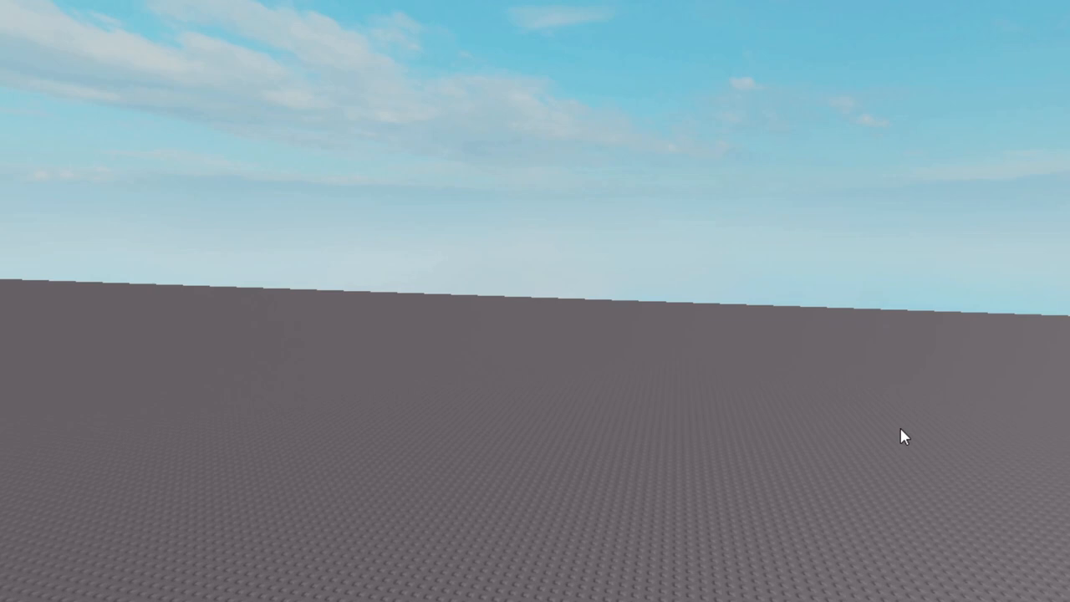
mouse_move(905, 408)
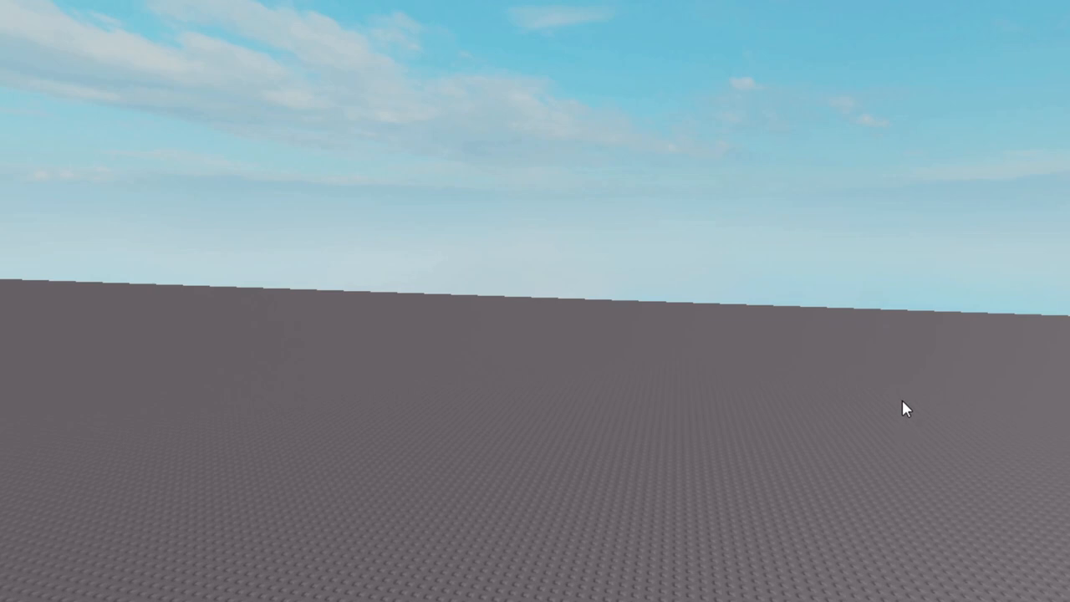
mouse_move(817, 430)
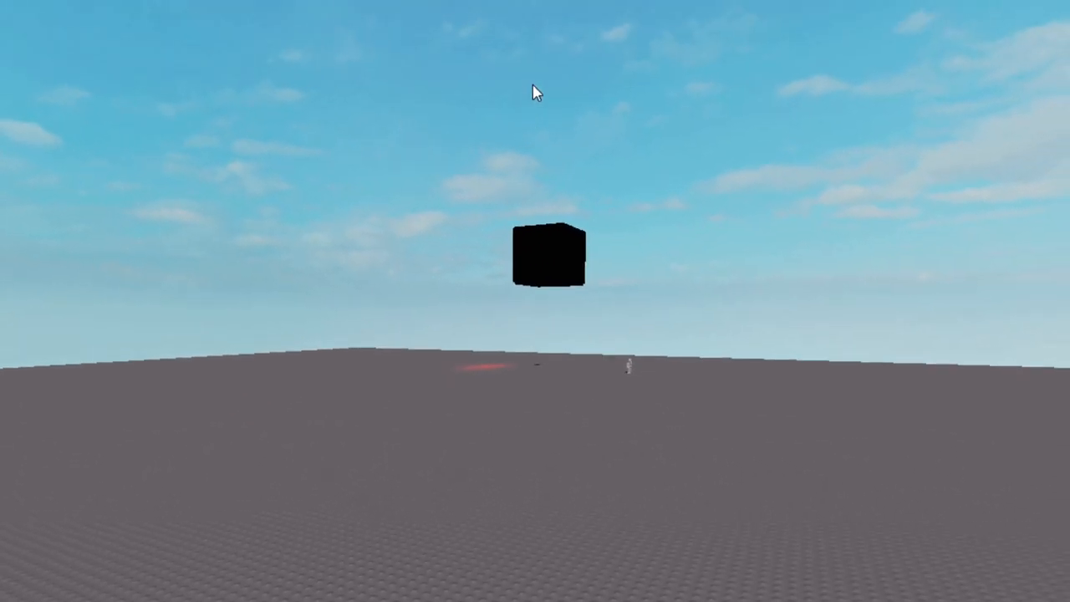
mouse_move(535, 95)
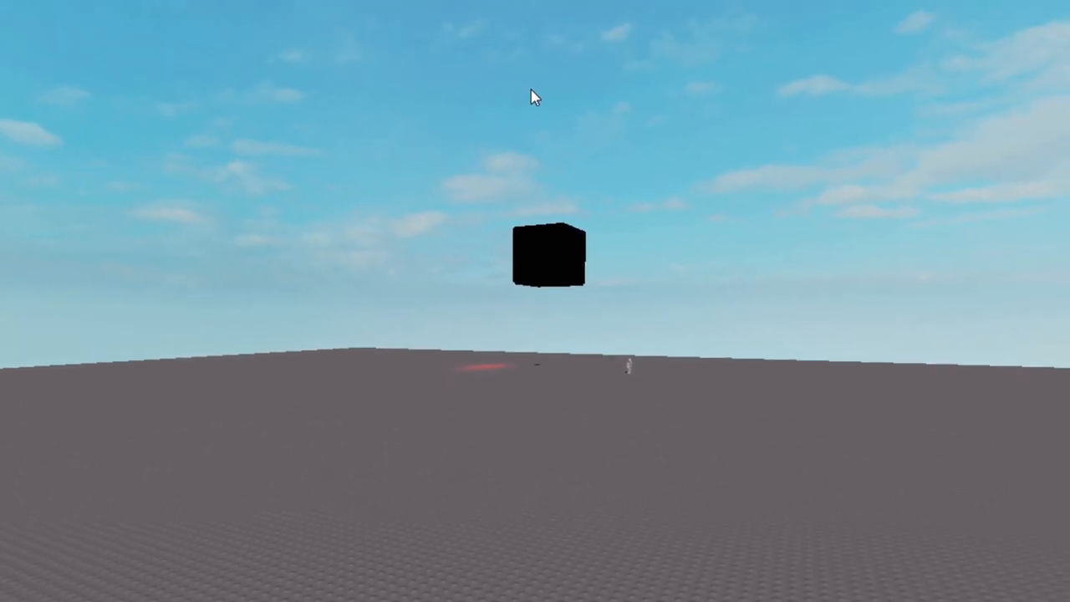
mouse_move(503, 51)
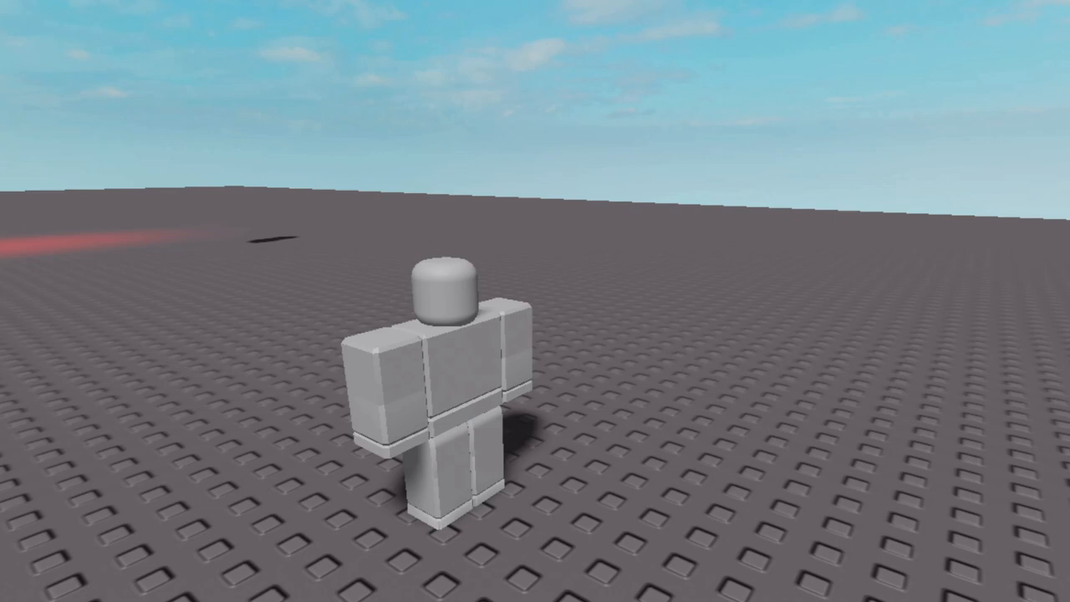
click(438, 288)
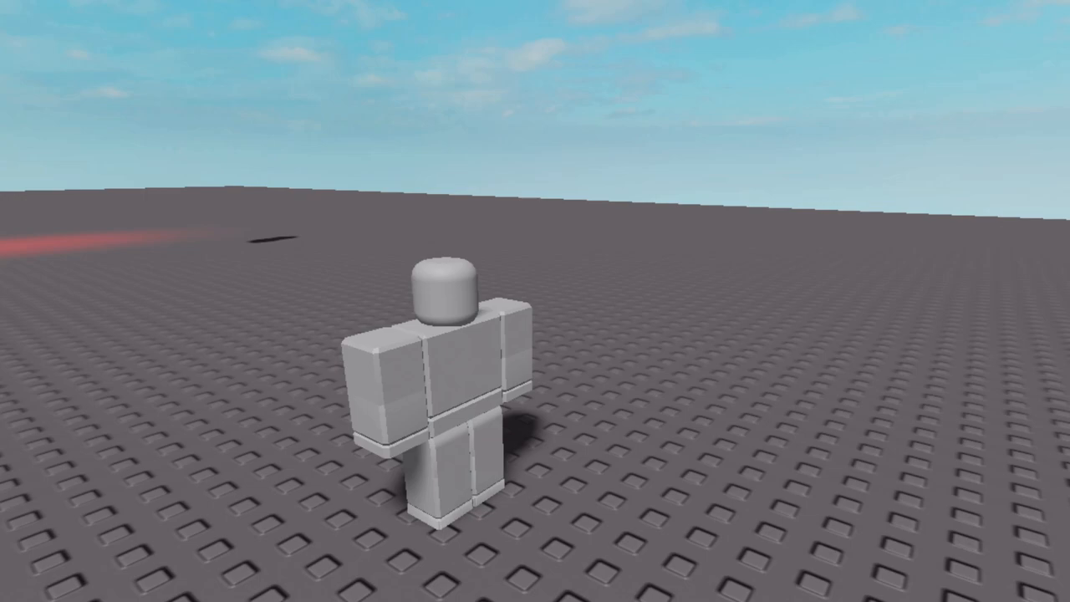
mouse_move(696, 258)
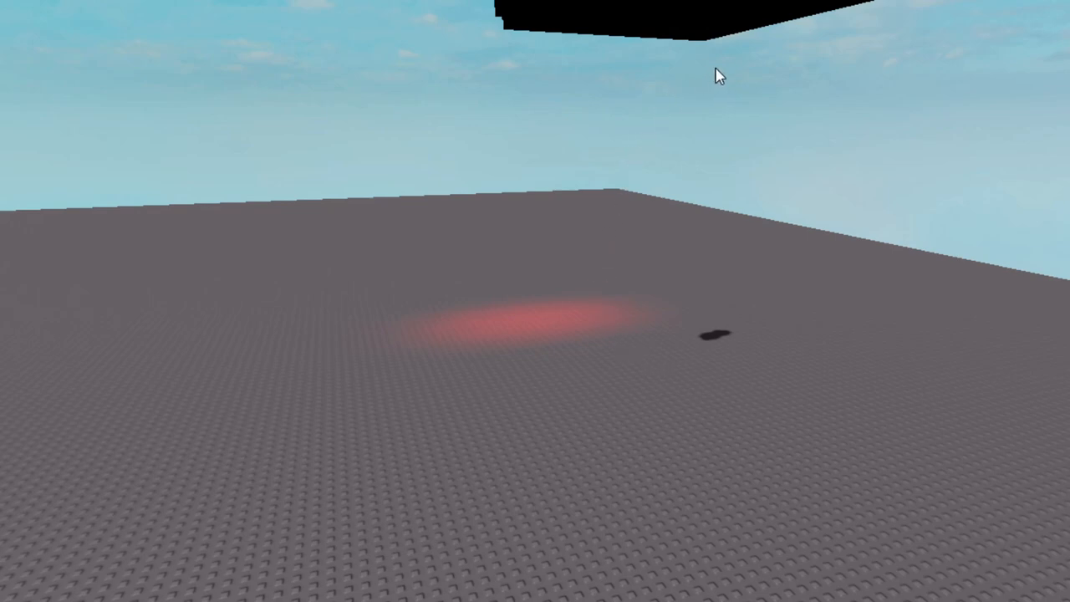
mouse_move(656, 229)
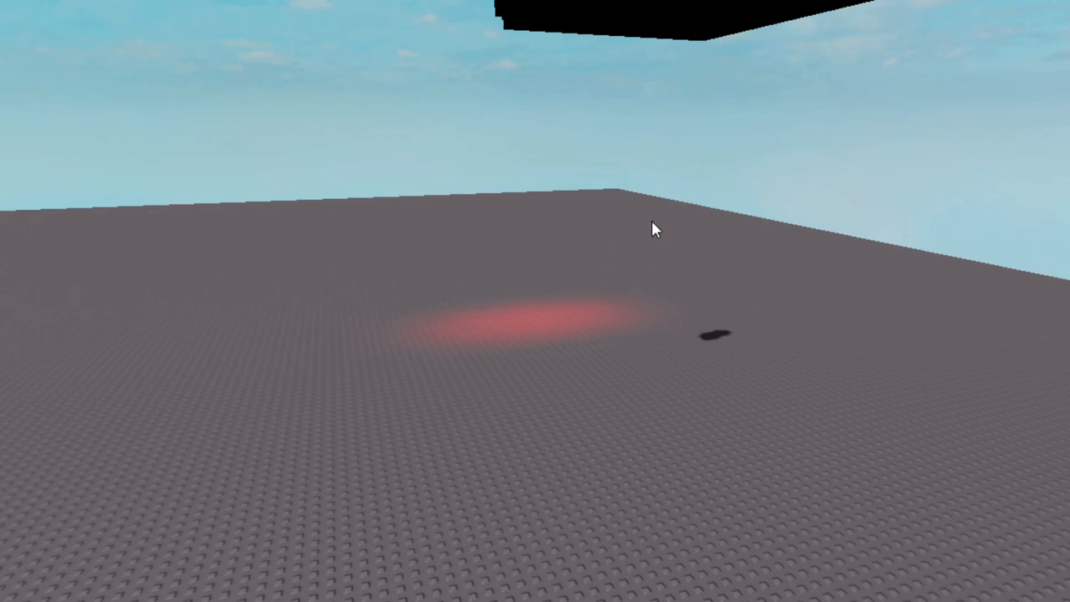
mouse_move(572, 226)
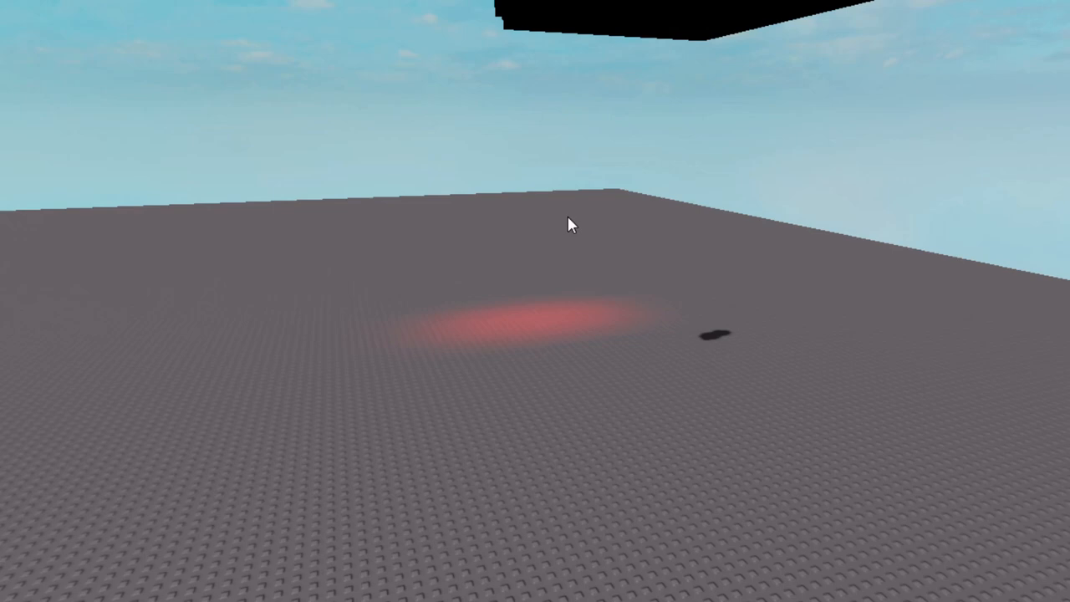
mouse_move(548, 582)
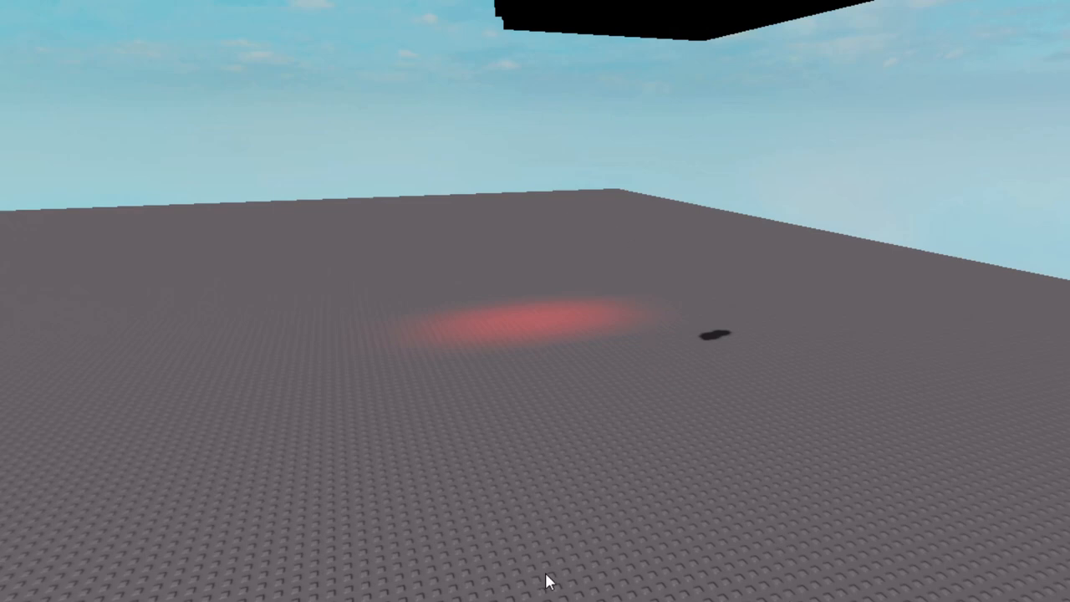
mouse_move(627, 355)
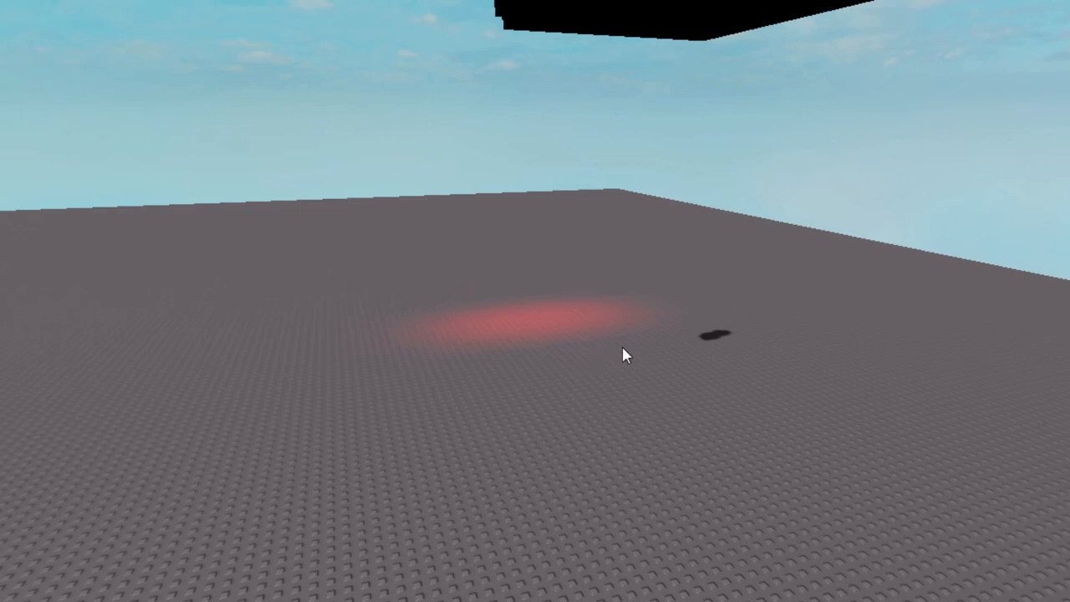
mouse_move(661, 351)
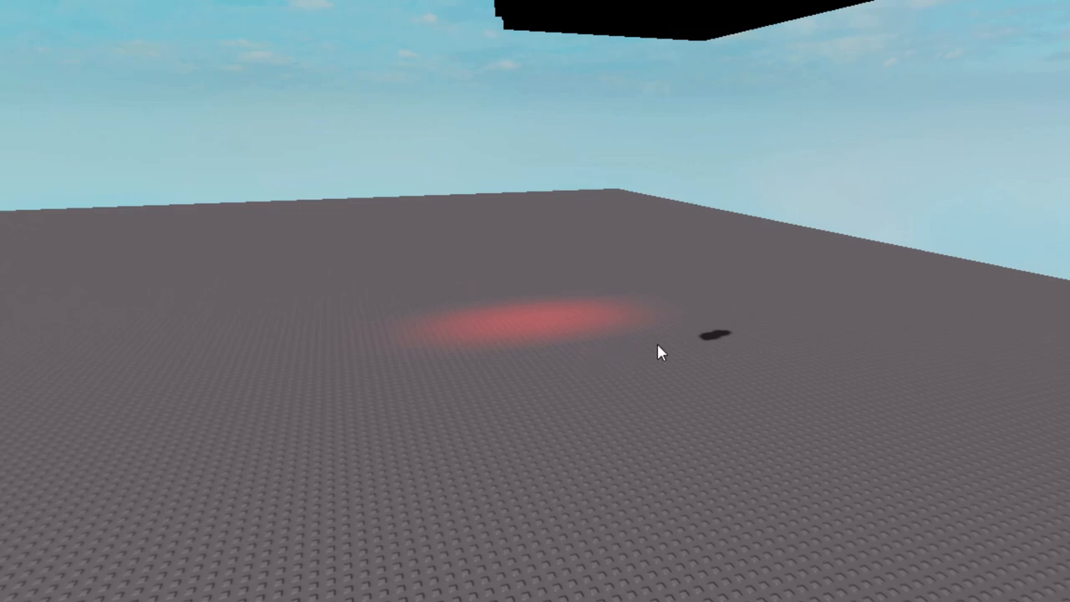
mouse_move(639, 472)
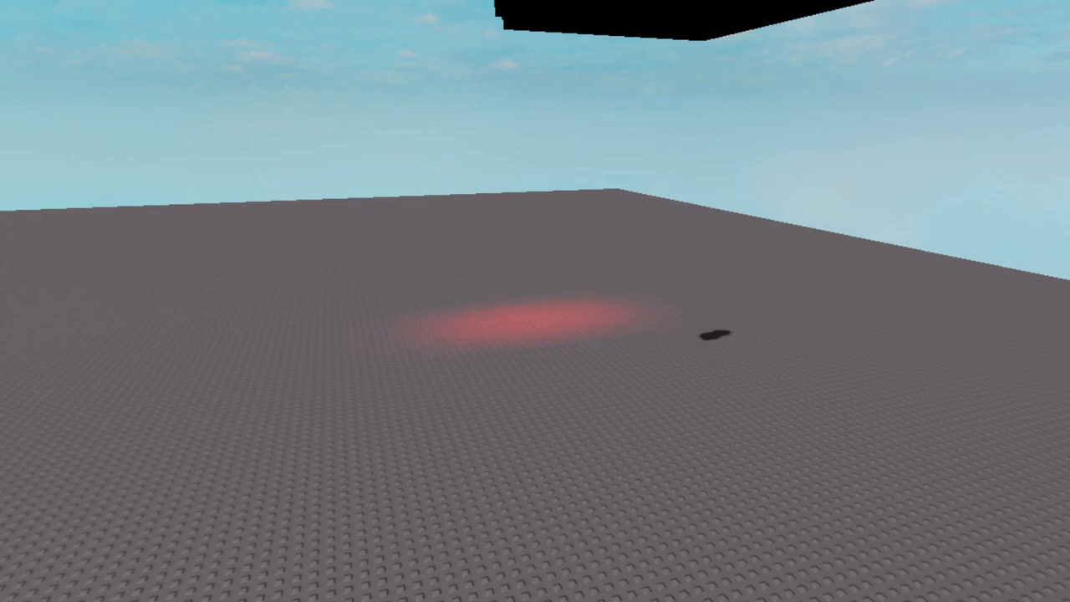
mouse_move(1002, 281)
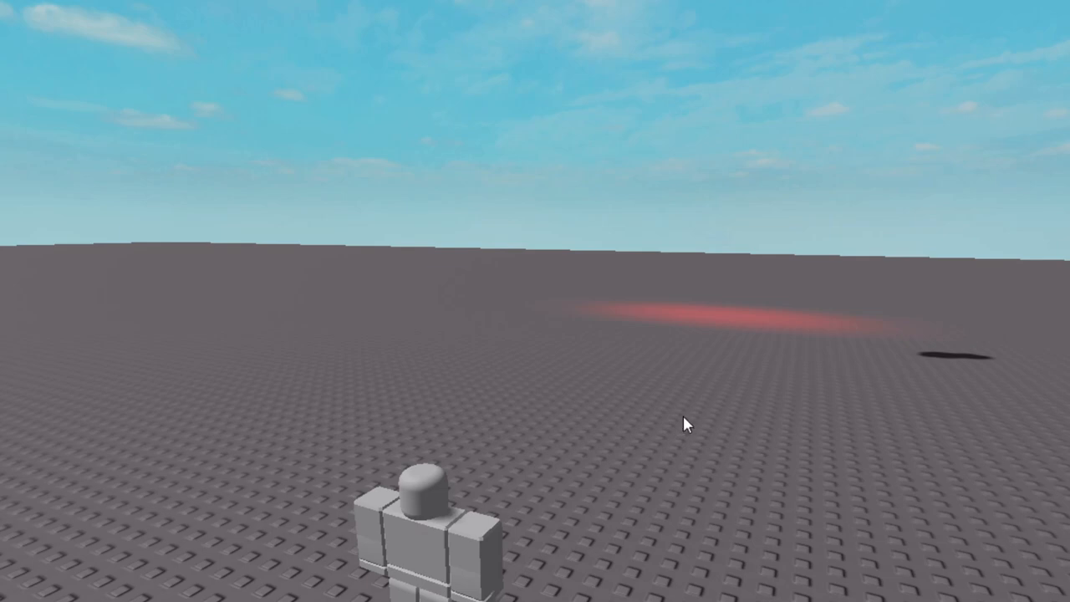
mouse_move(682, 420)
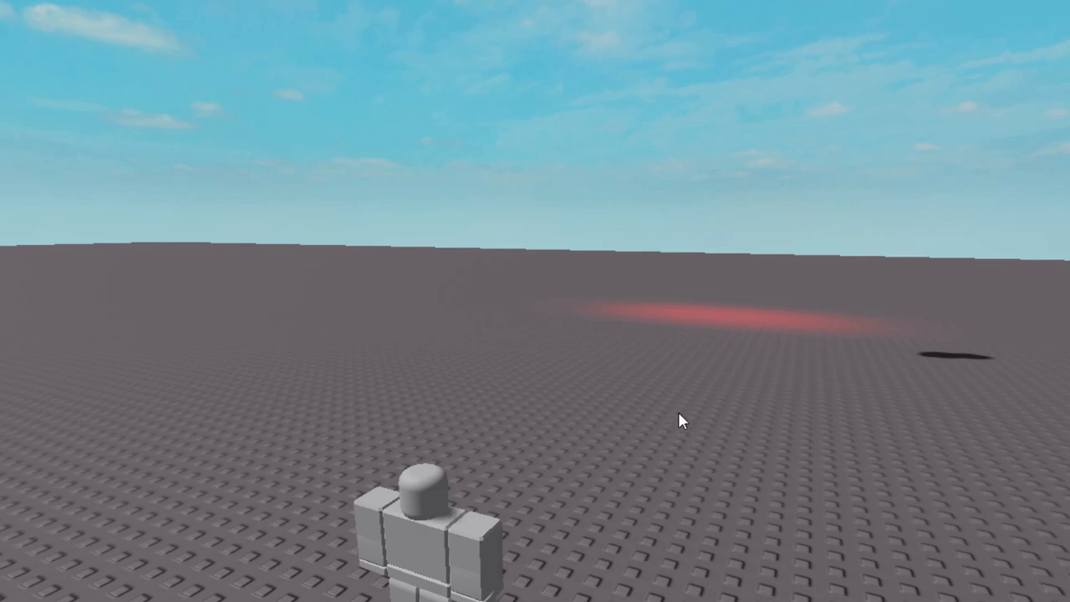
mouse_move(676, 432)
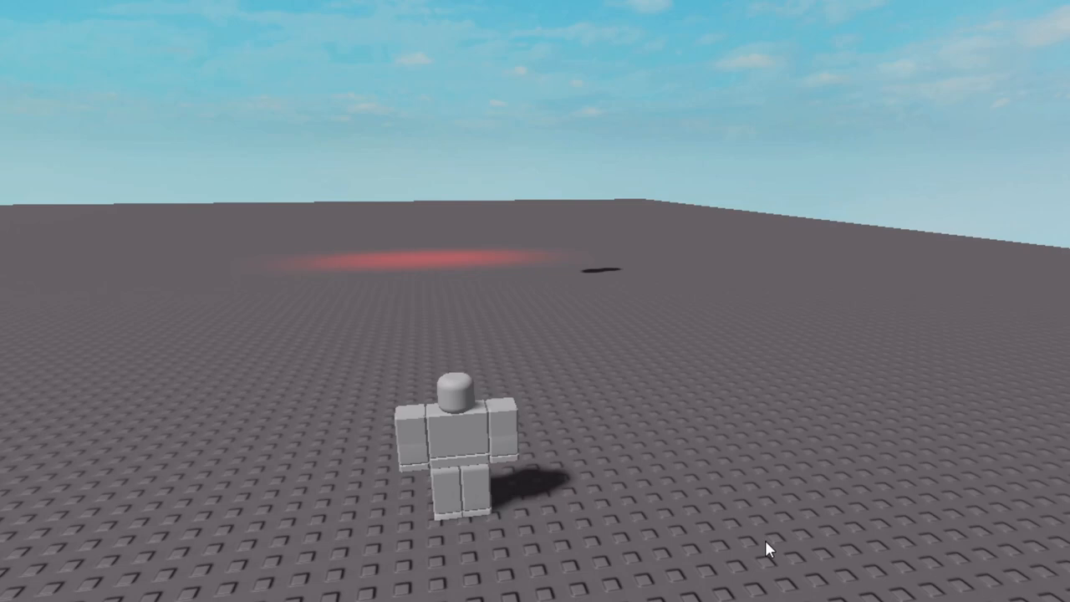
mouse_move(709, 553)
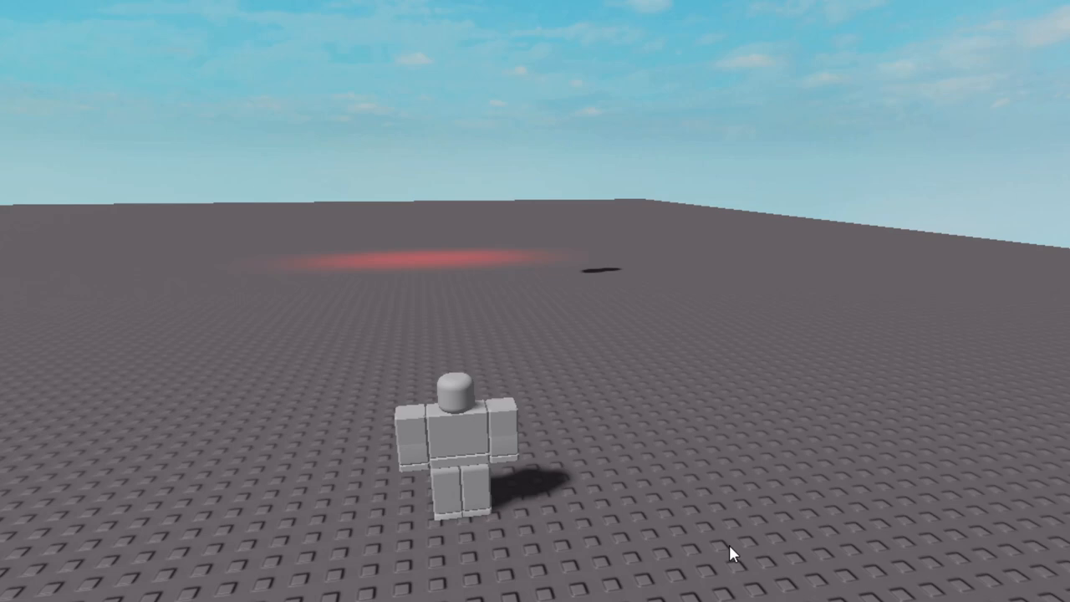
mouse_move(726, 565)
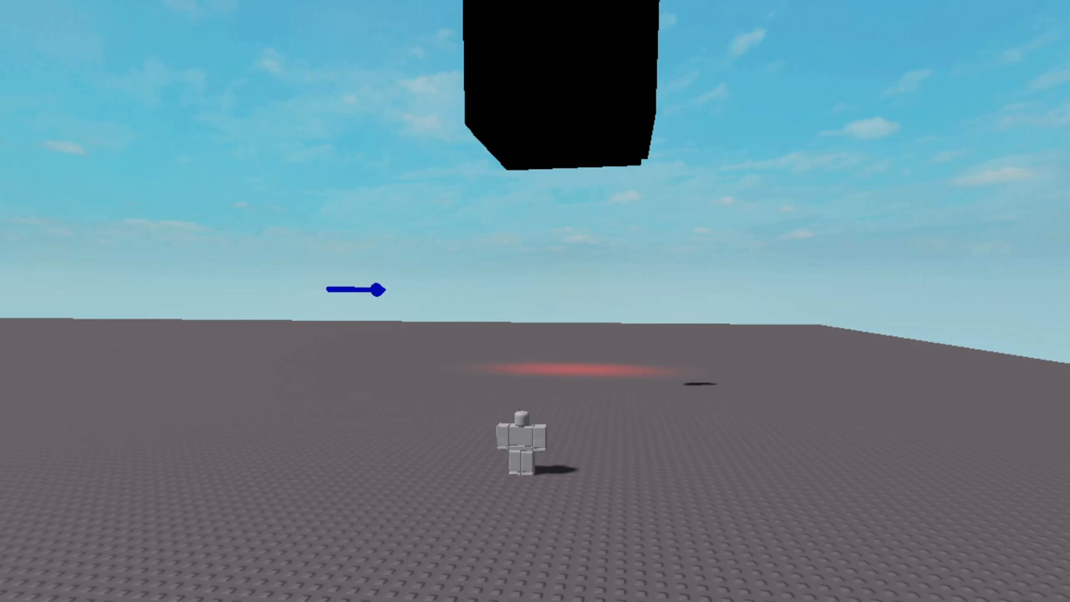
mouse_move(246, 144)
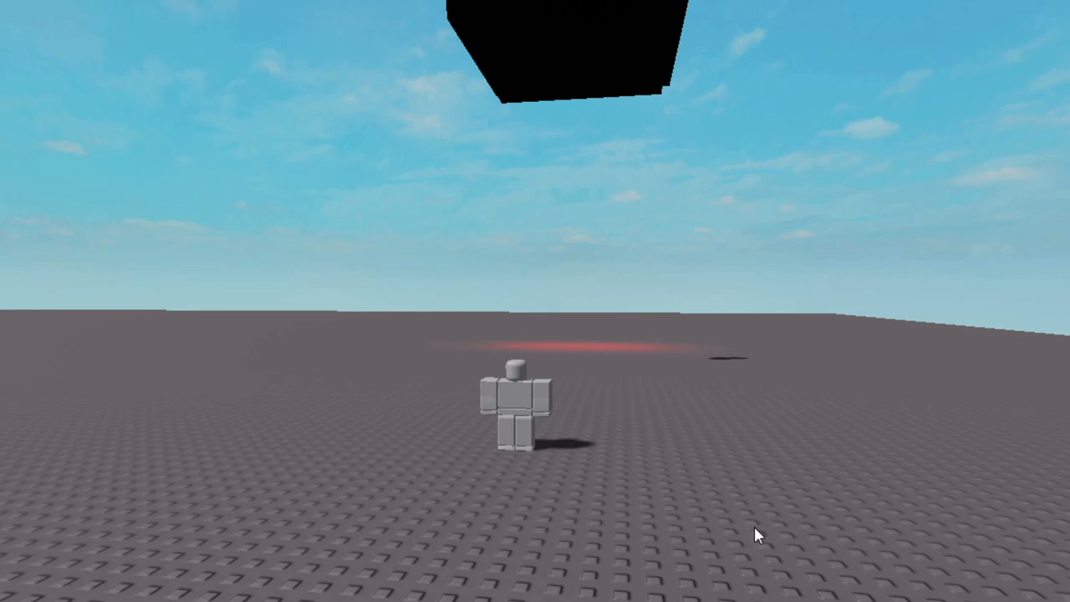
mouse_move(753, 520)
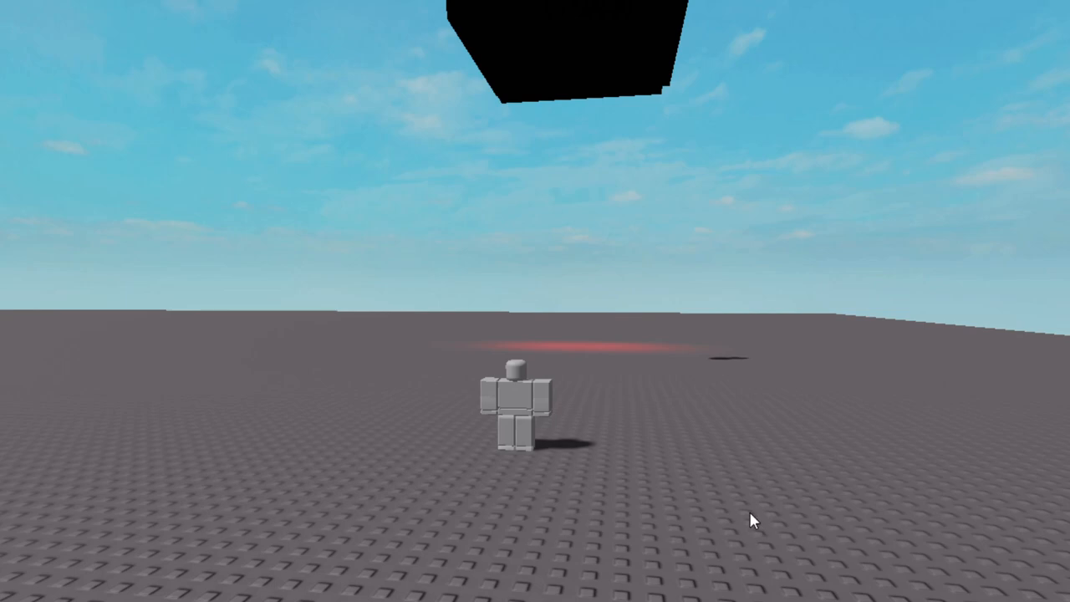
mouse_move(917, 234)
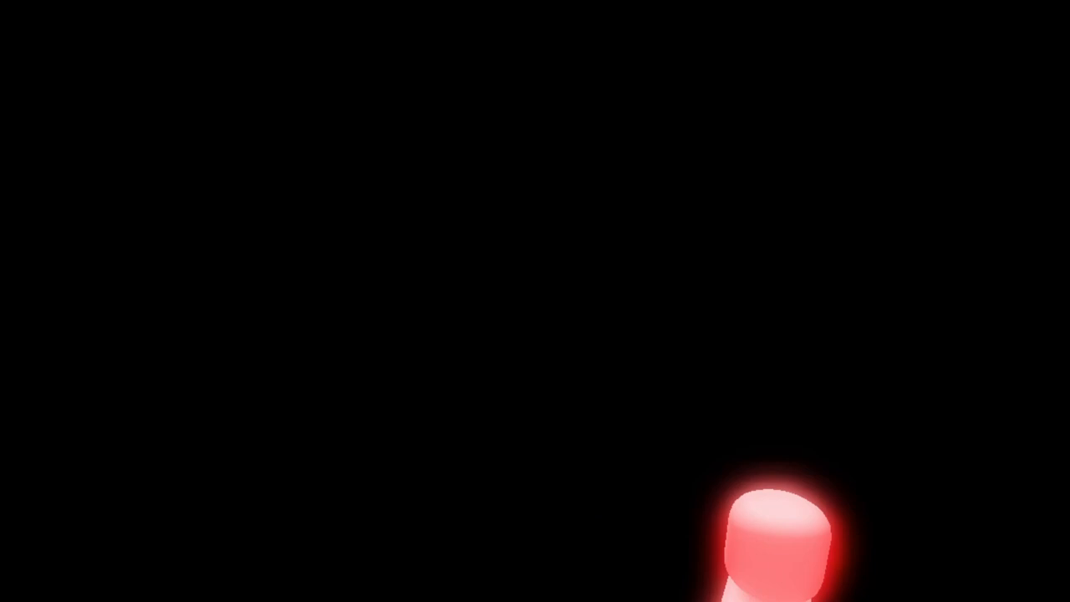
mouse_move(787, 254)
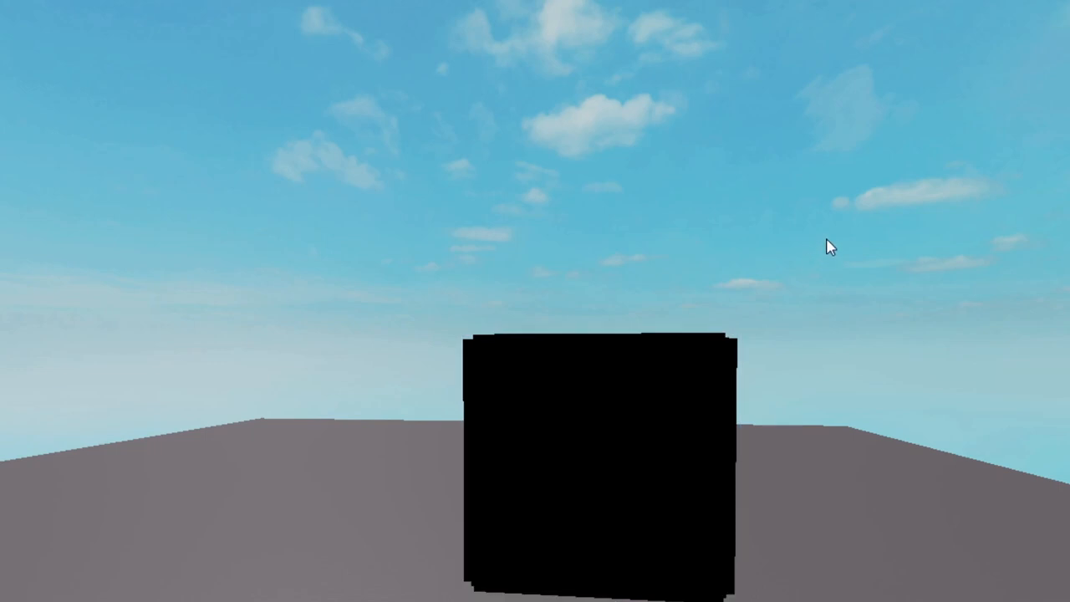
mouse_move(946, 428)
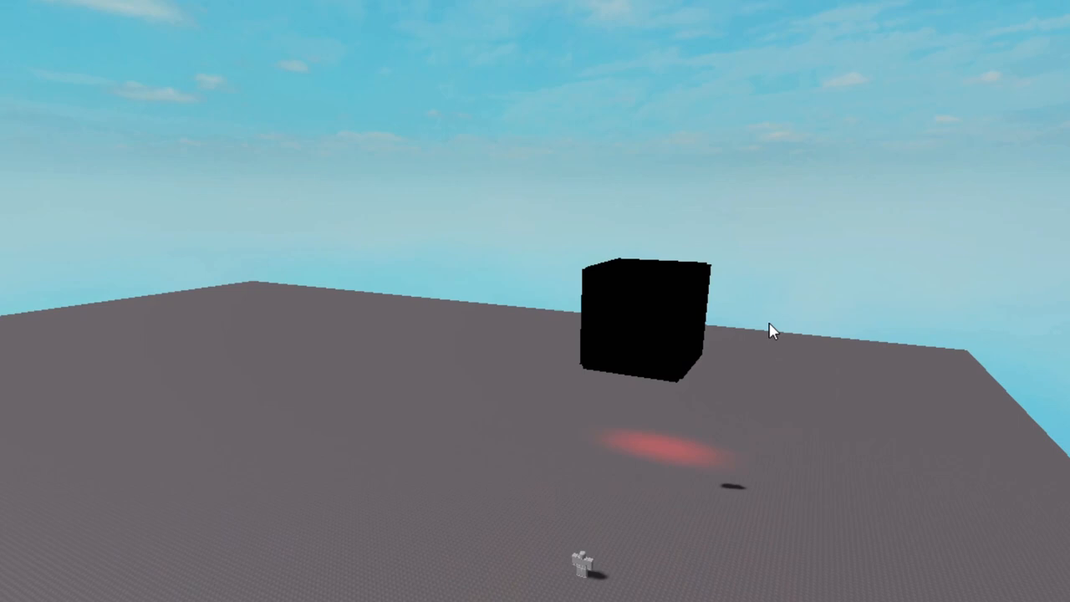
mouse_move(840, 304)
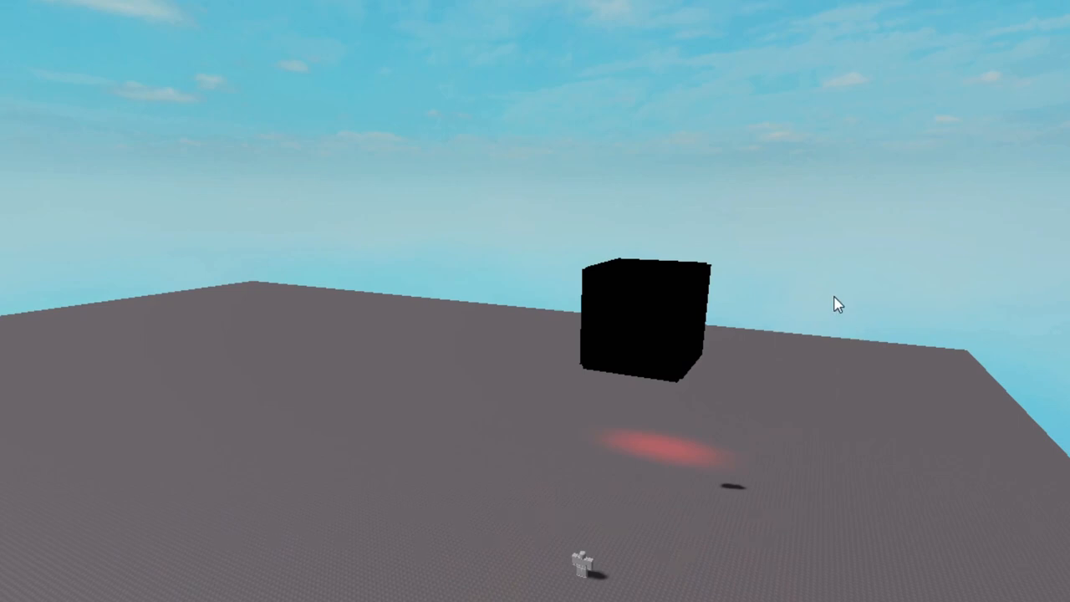
mouse_move(833, 266)
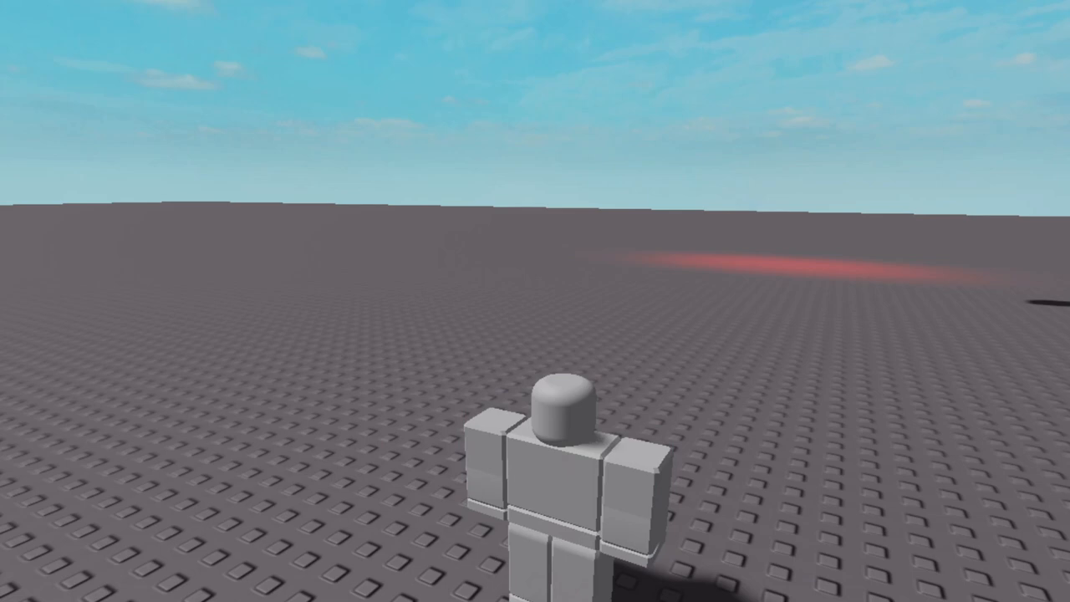
mouse_move(682, 358)
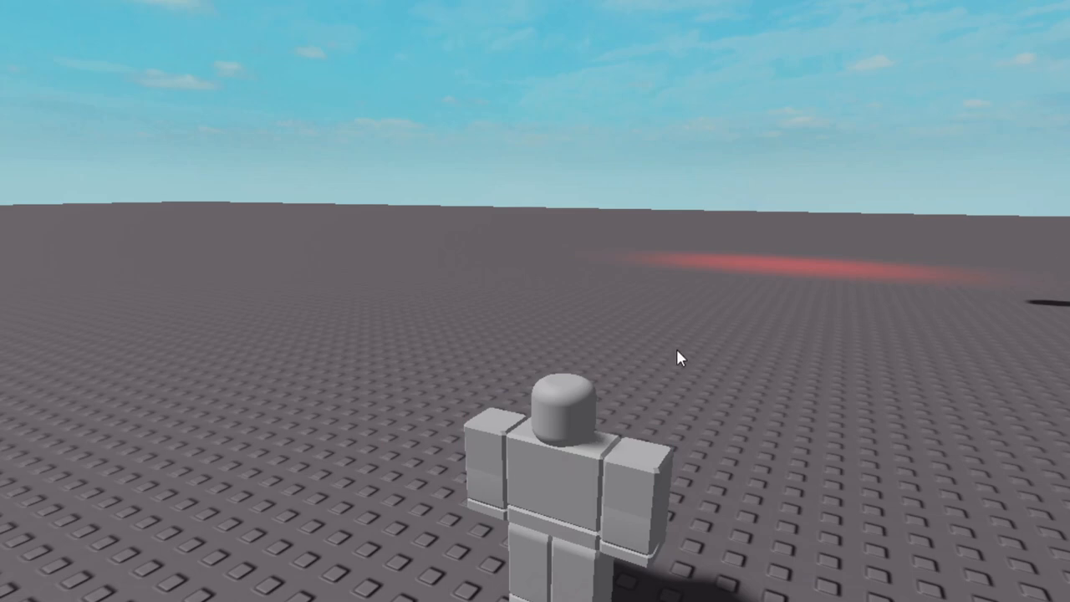
mouse_move(803, 385)
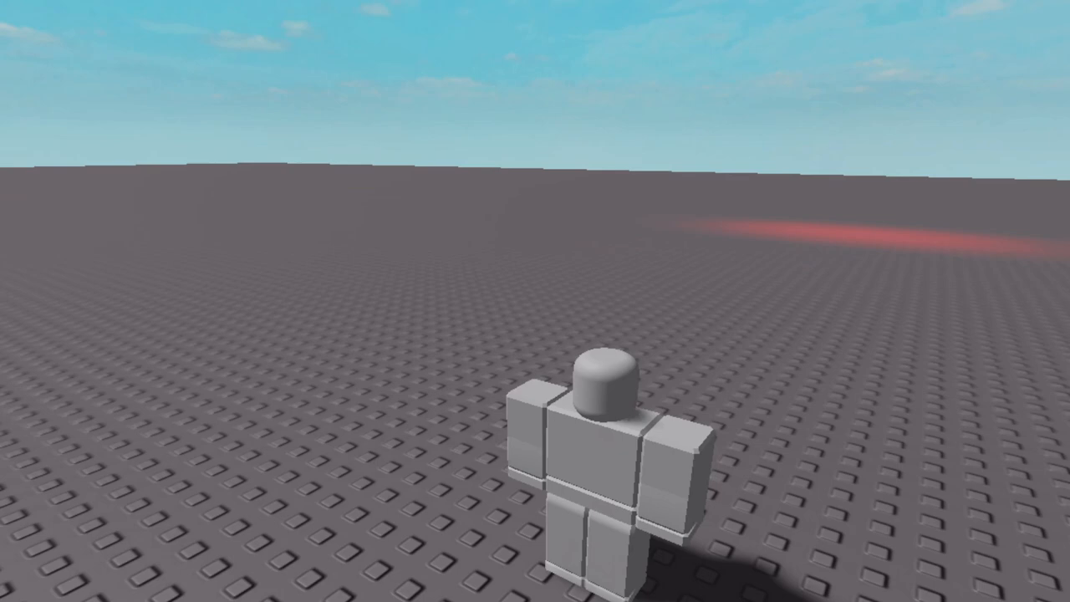
mouse_move(888, 452)
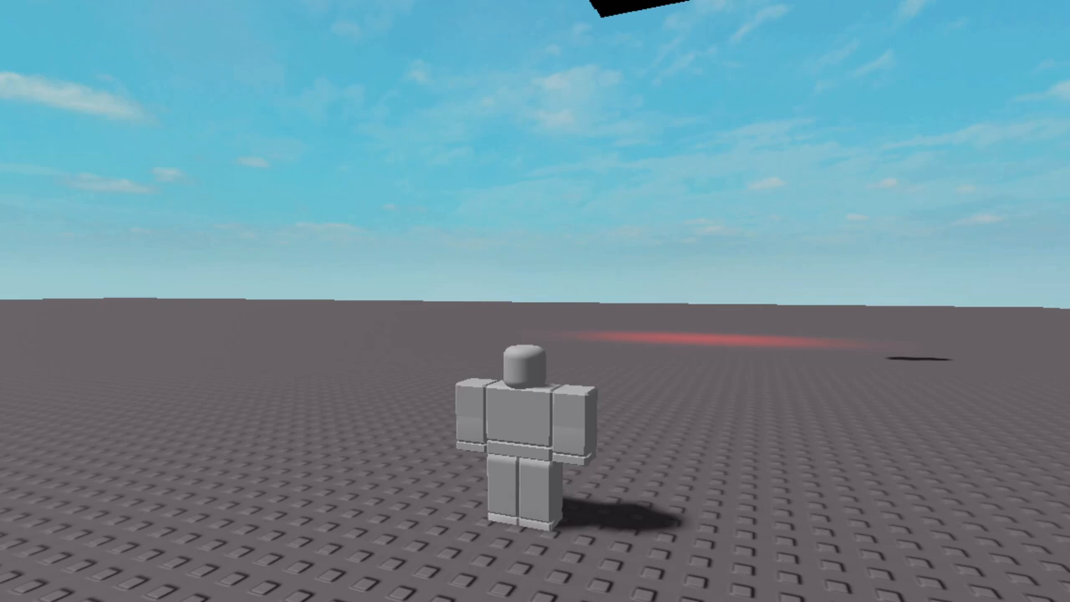
mouse_move(812, 441)
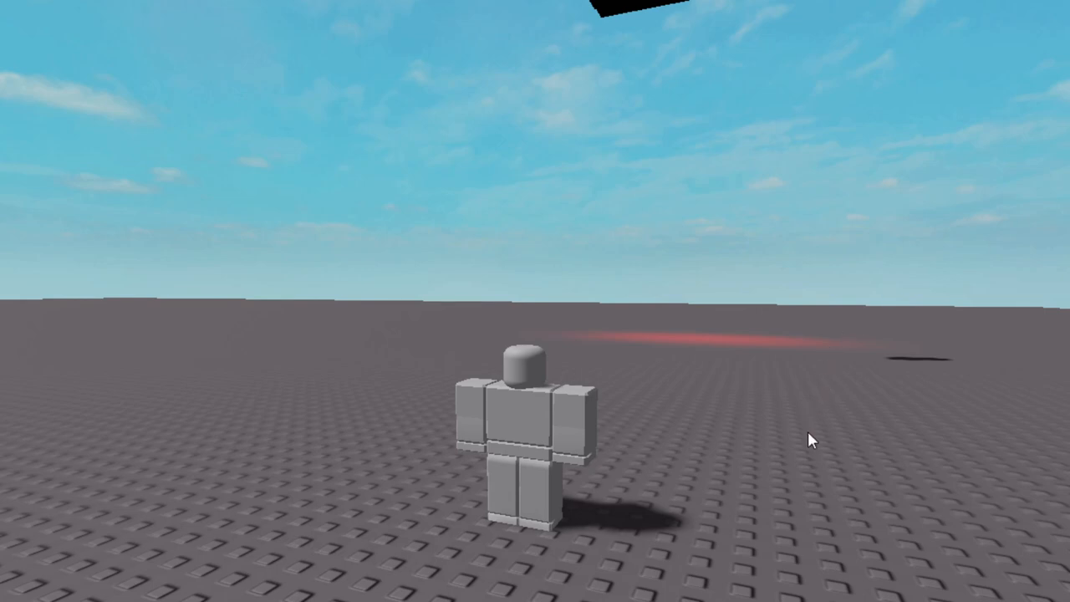